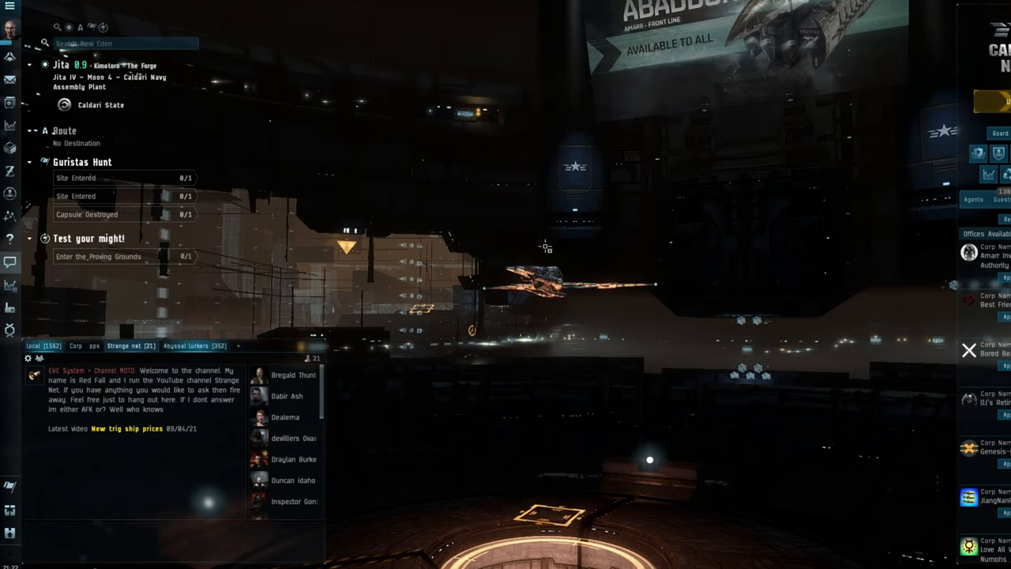
mouse_move(468, 147)
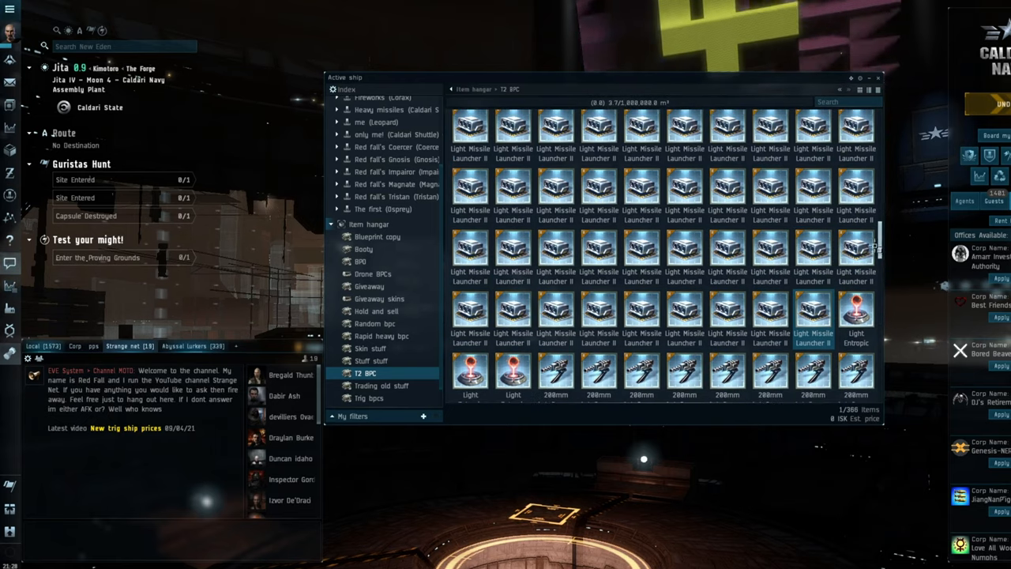
Bring up the context actions for the Light Missile Launcher II blueprint in the item hangar
right_click(597, 187)
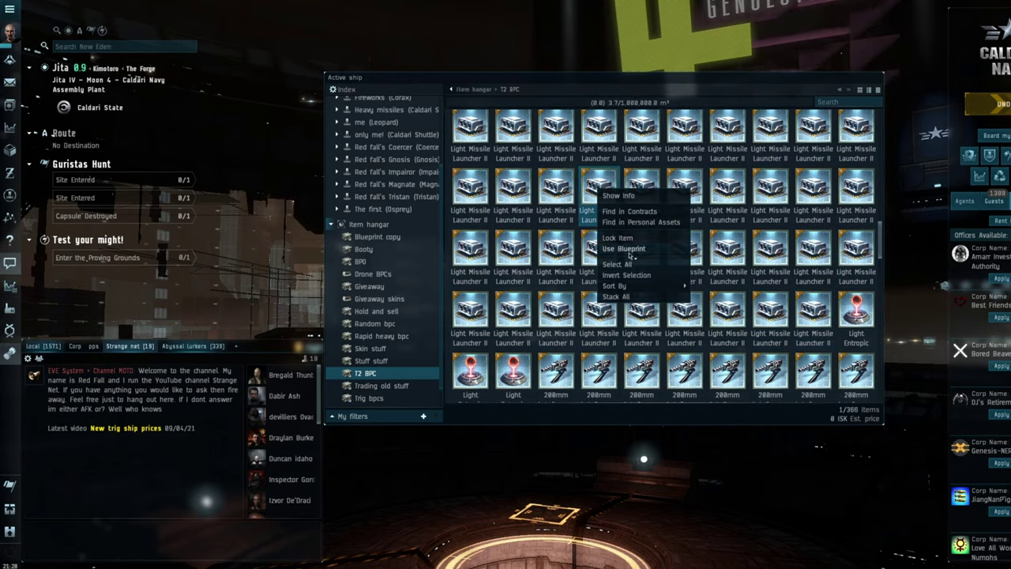
Load the Light Missile Launcher II blueprint into Industry and show its market orders in The Forge
click(614, 248)
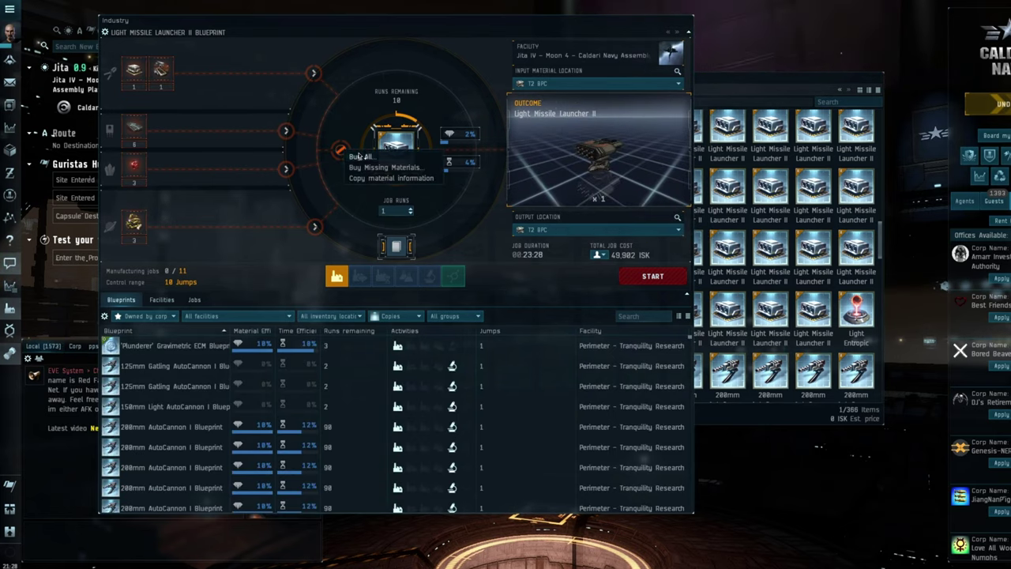
click(363, 157)
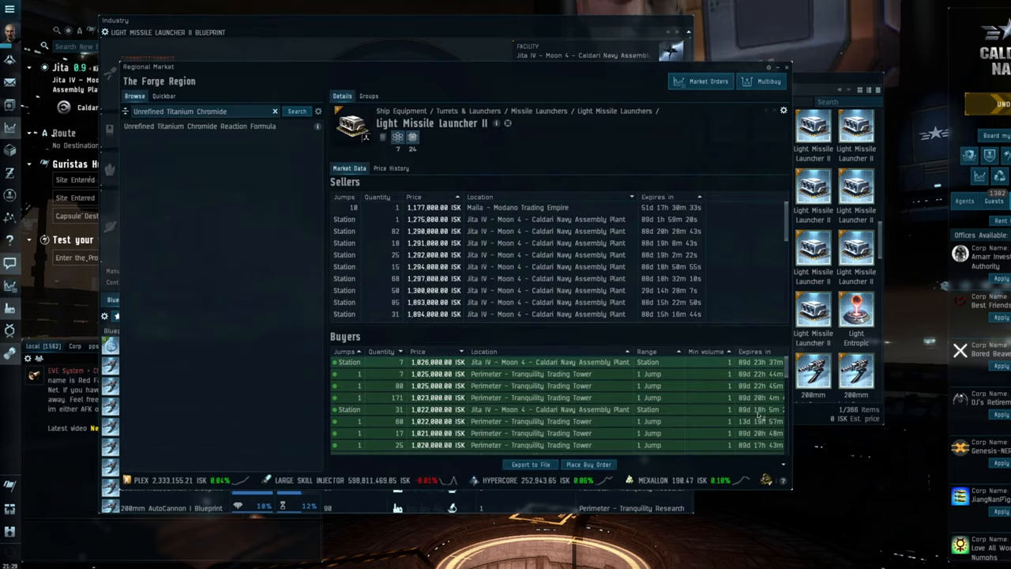
Review the launcher's price history with daily volume shown, then return to the blueprint job
click(430, 219)
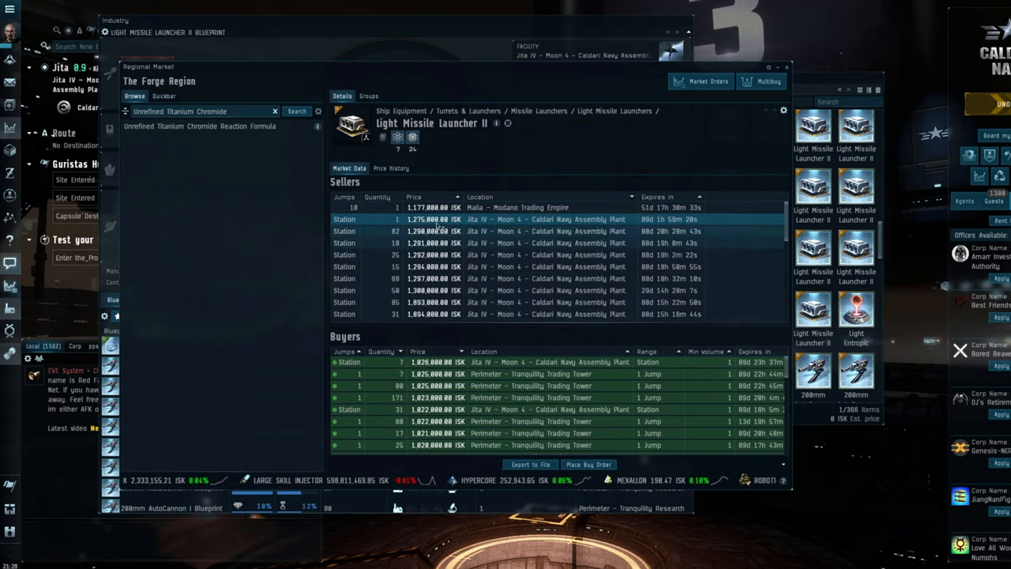
click(388, 167)
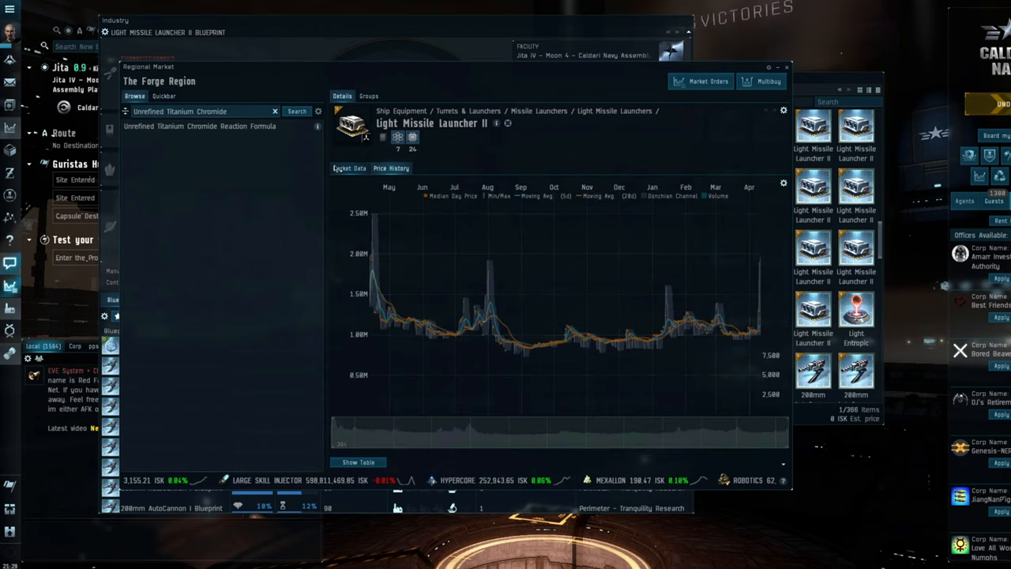
click(392, 168)
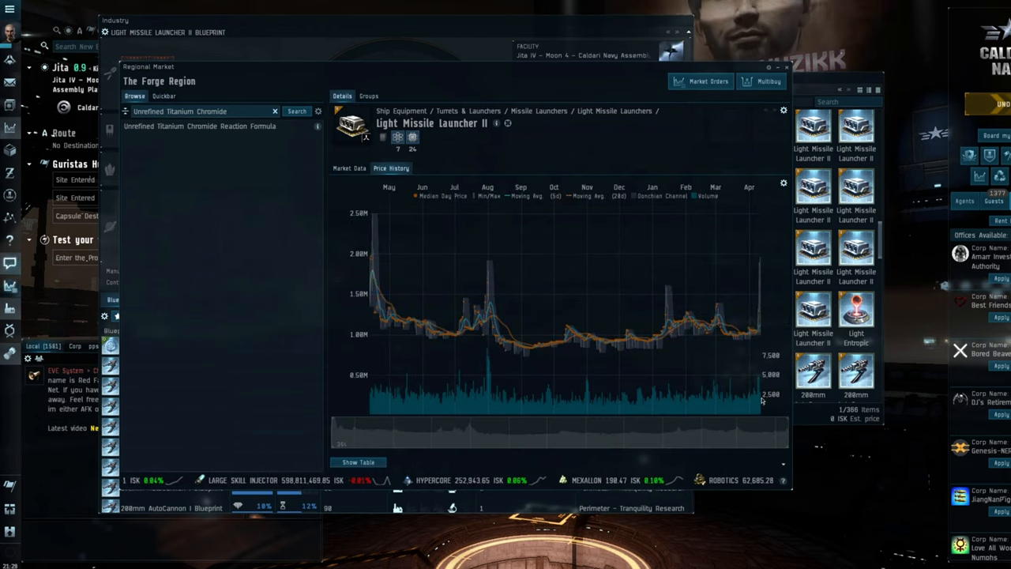
click(351, 167)
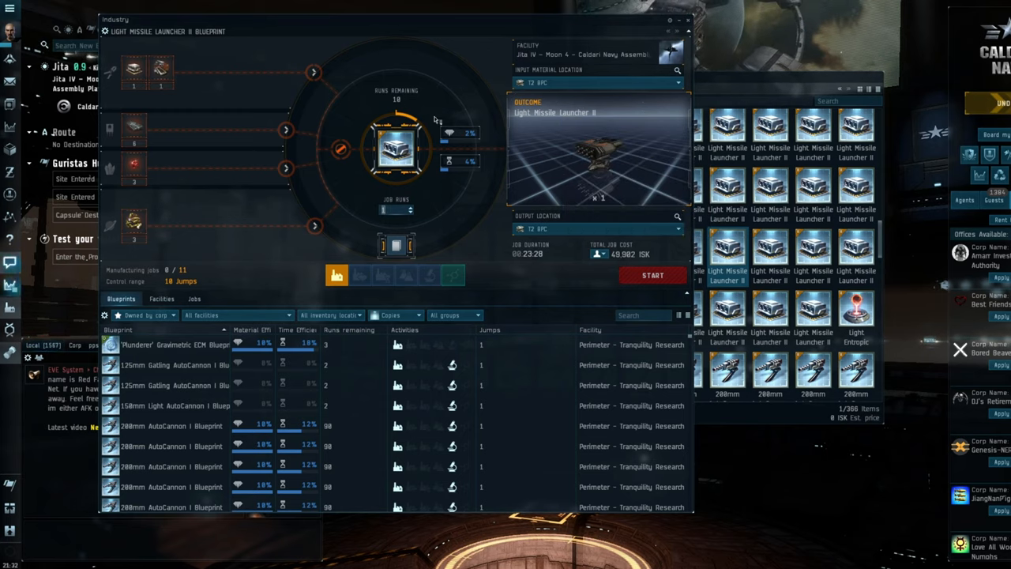
right_click(597, 150)
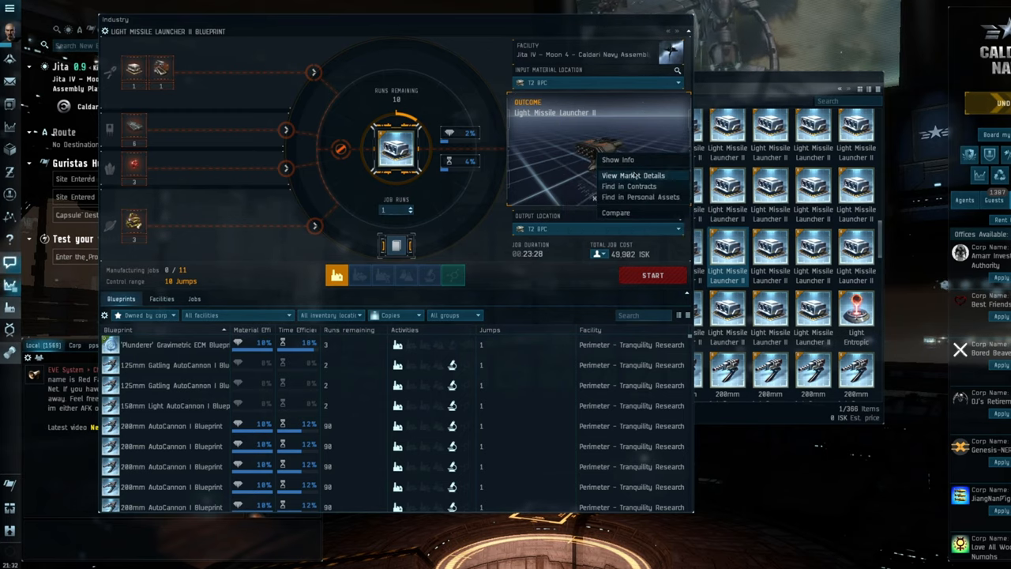
click(626, 174)
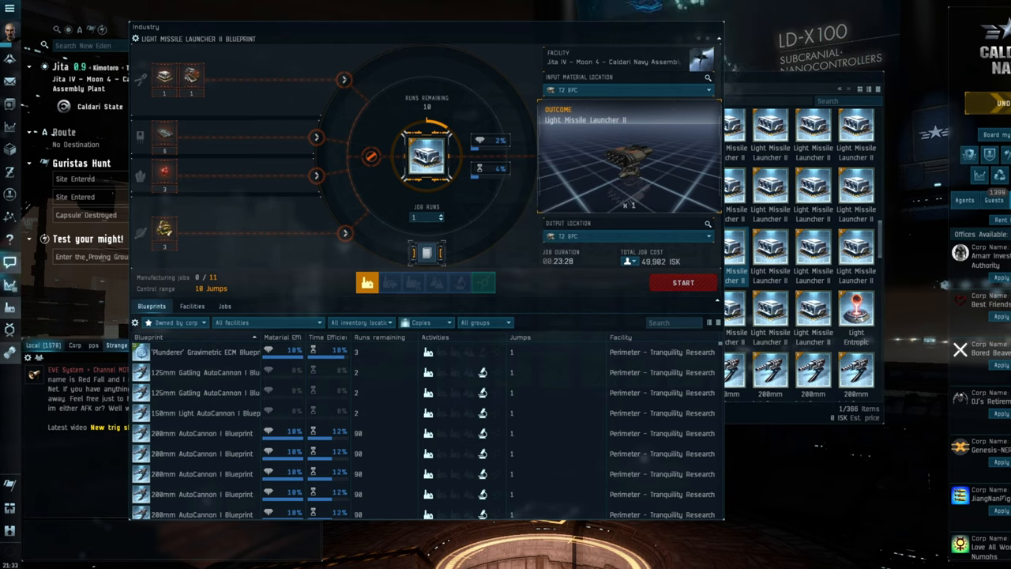
click(682, 281)
text(light)
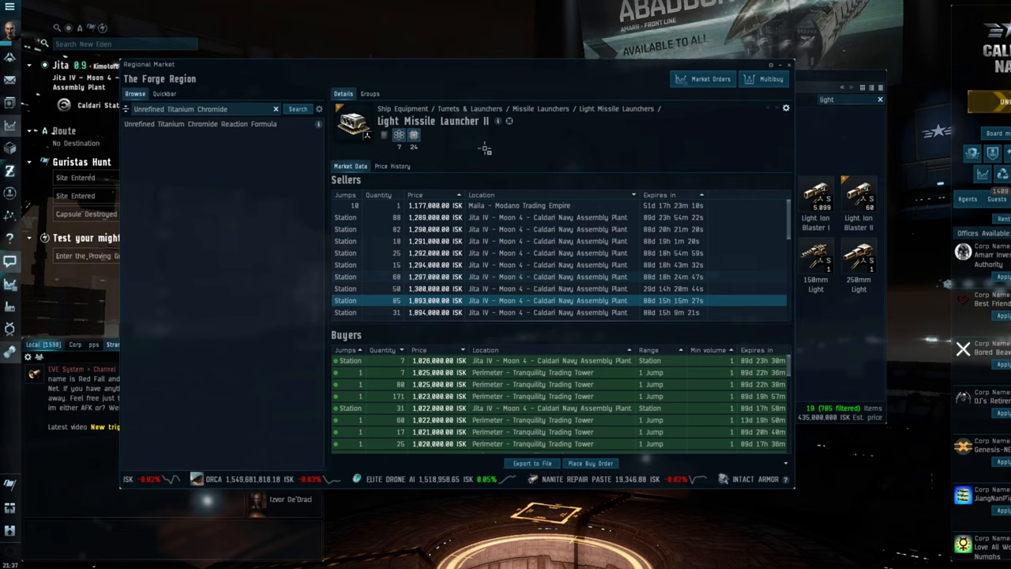
mouse_move(550, 134)
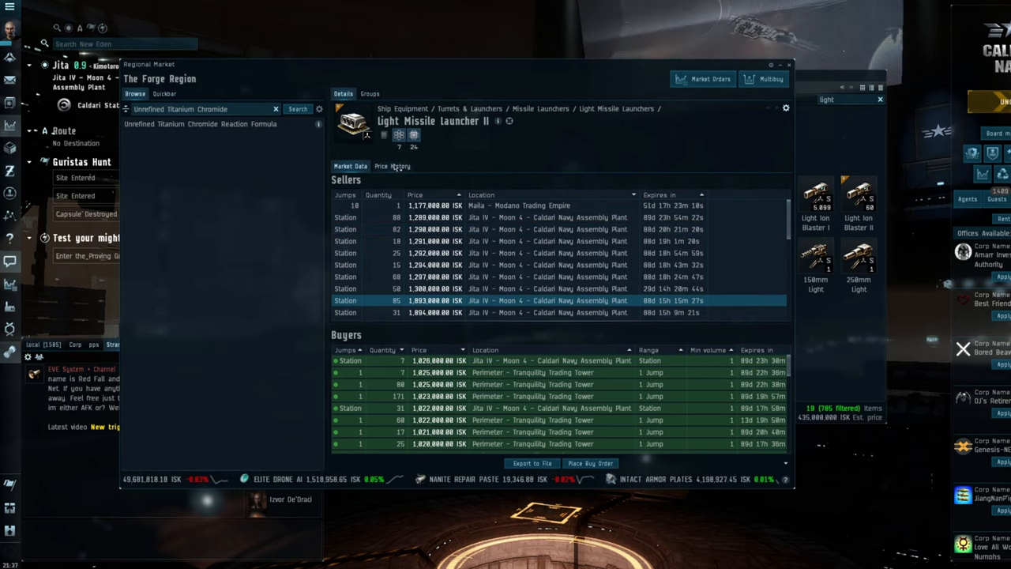
Check the Light Missile Launcher II price history chart once more
click(392, 166)
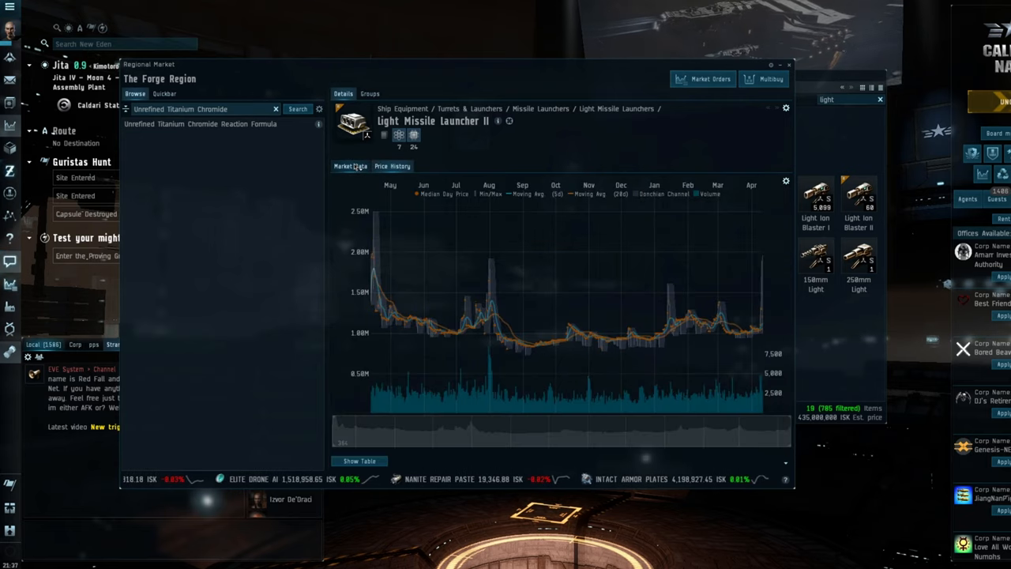
click(349, 166)
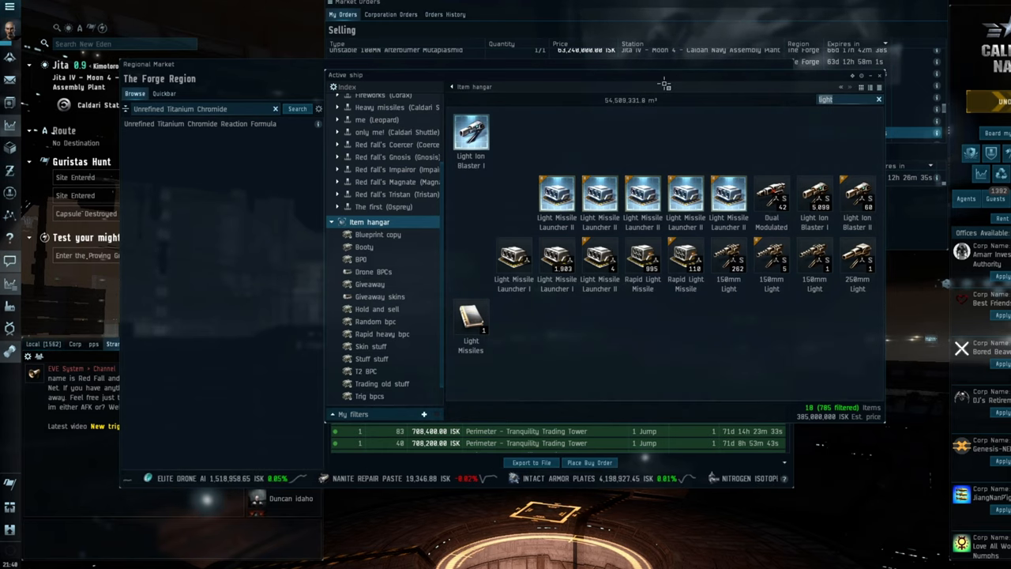
Search the Regional Market with '200' to find the AutoCannon II listings
text(200)
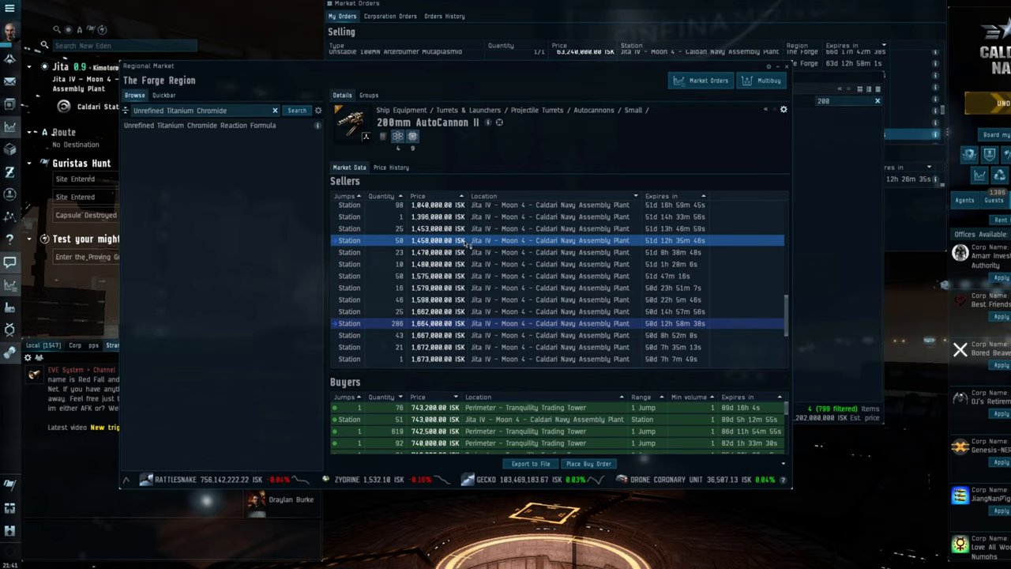
mouse_move(361, 241)
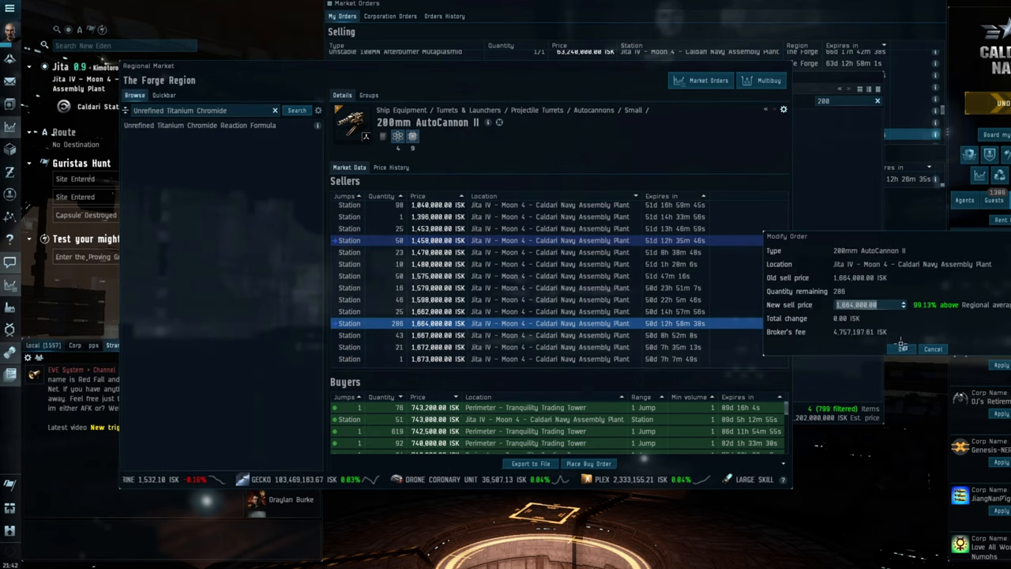
Lower my 280mm AutoCannon II sell order to roughly 1,458,000 ISK and confirm it
click(934, 349)
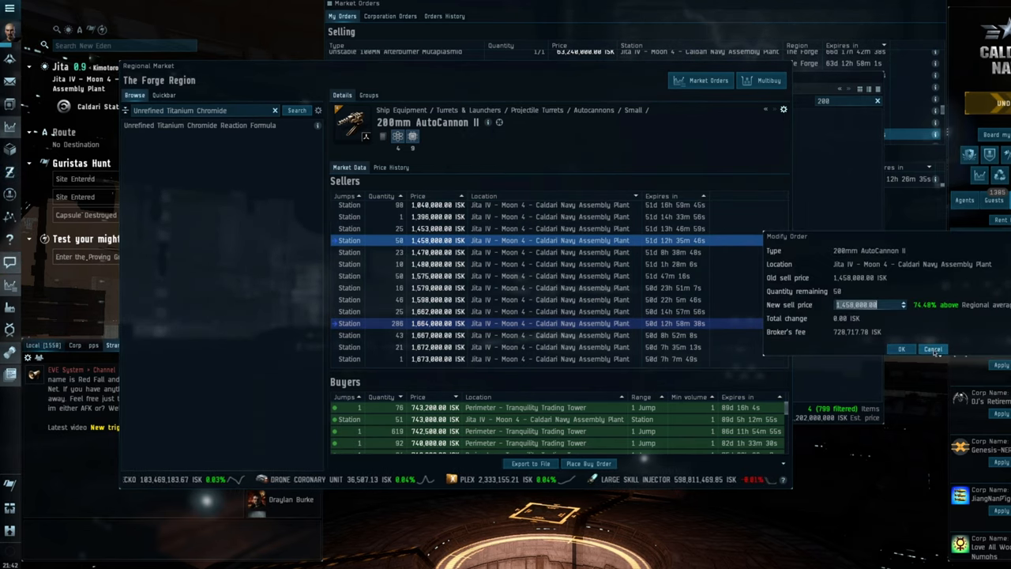
click(934, 348)
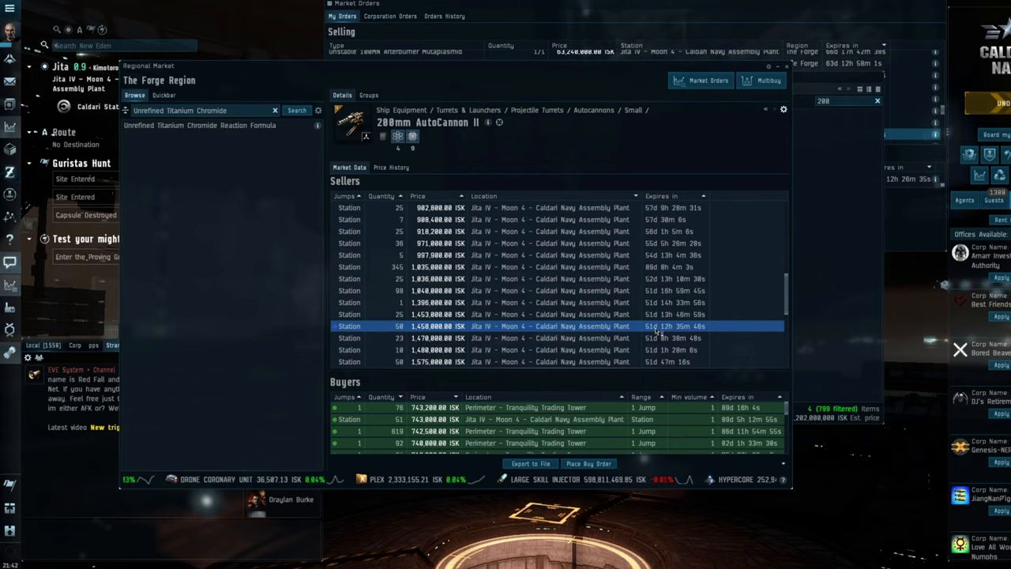
click(392, 168)
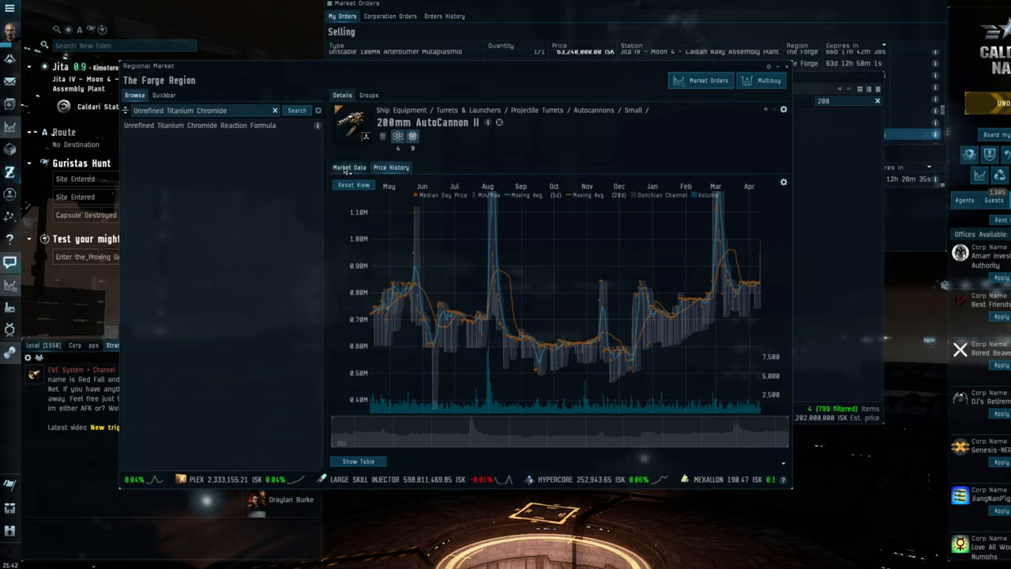
click(350, 168)
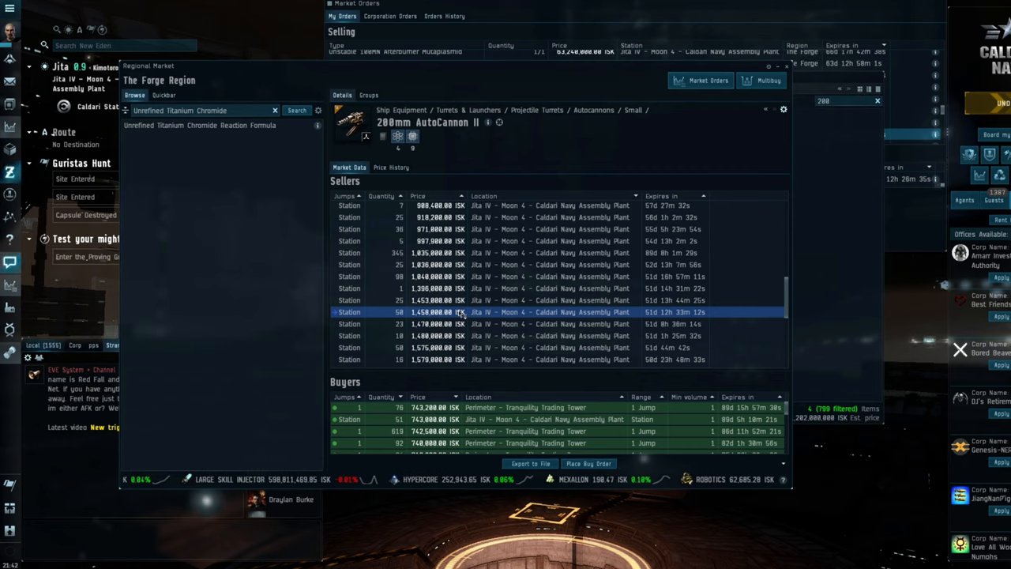
scroll(down, 3)
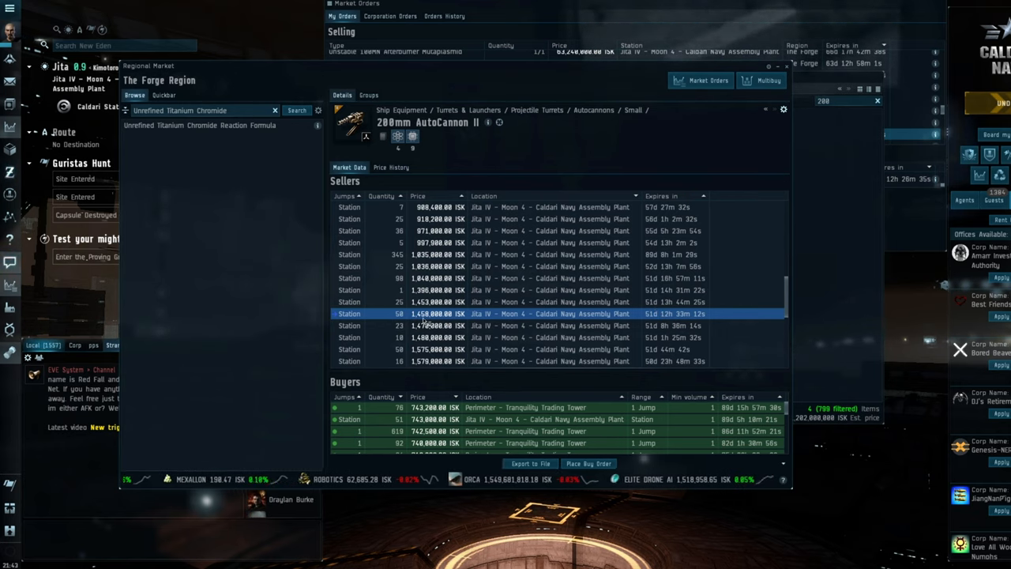
mouse_move(485, 279)
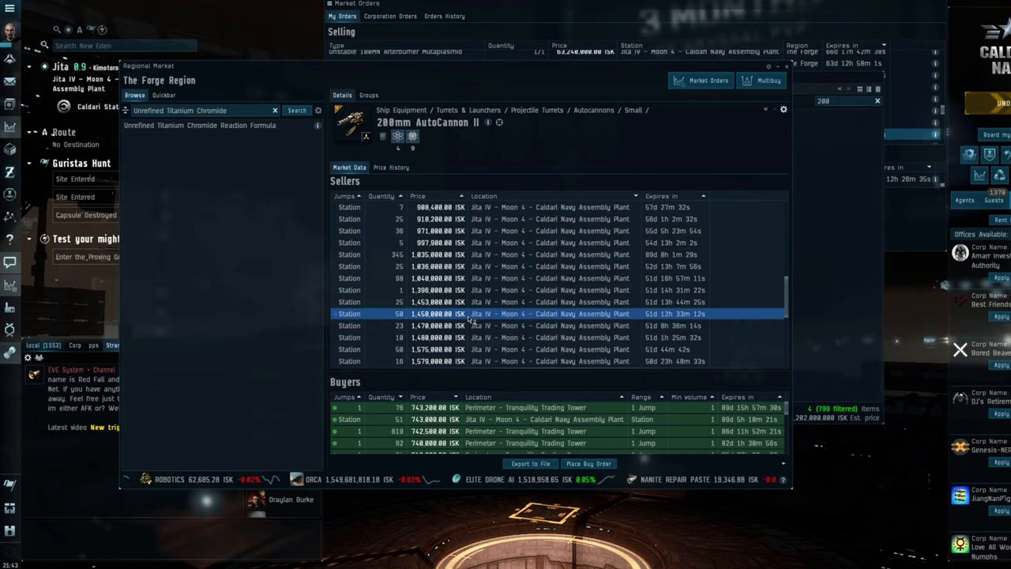
mouse_move(715, 275)
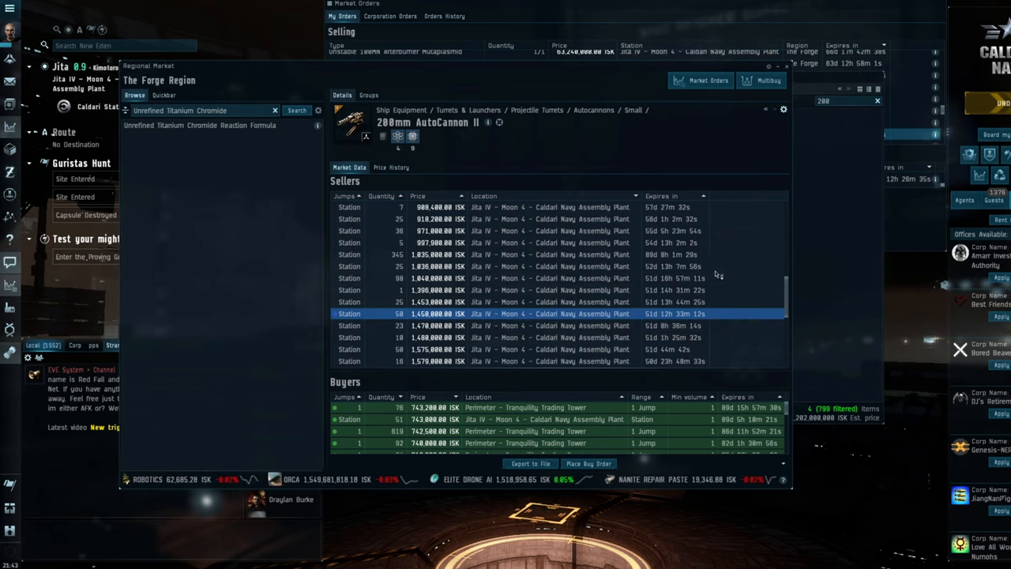
mouse_move(514, 266)
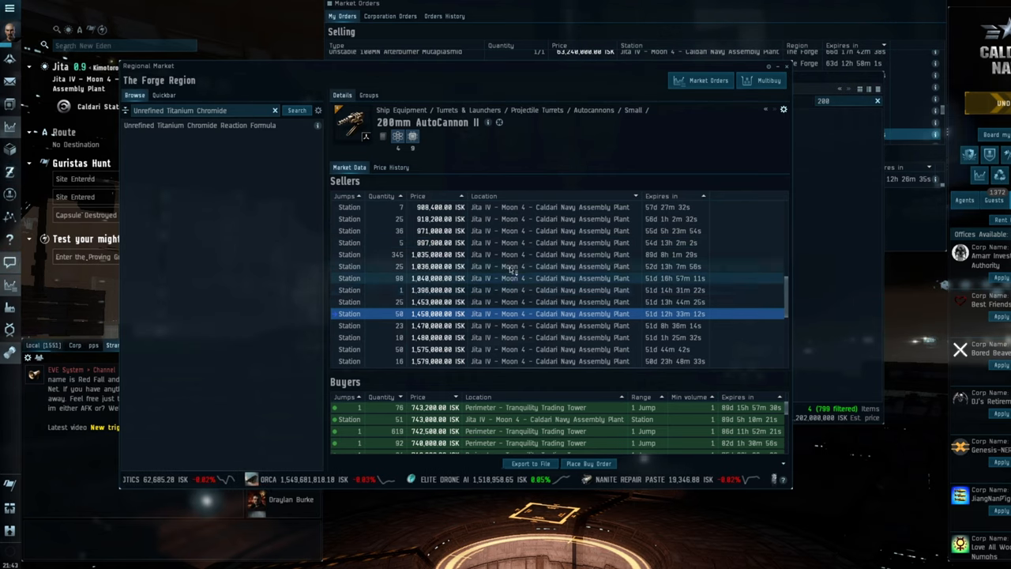
scroll(down, 3)
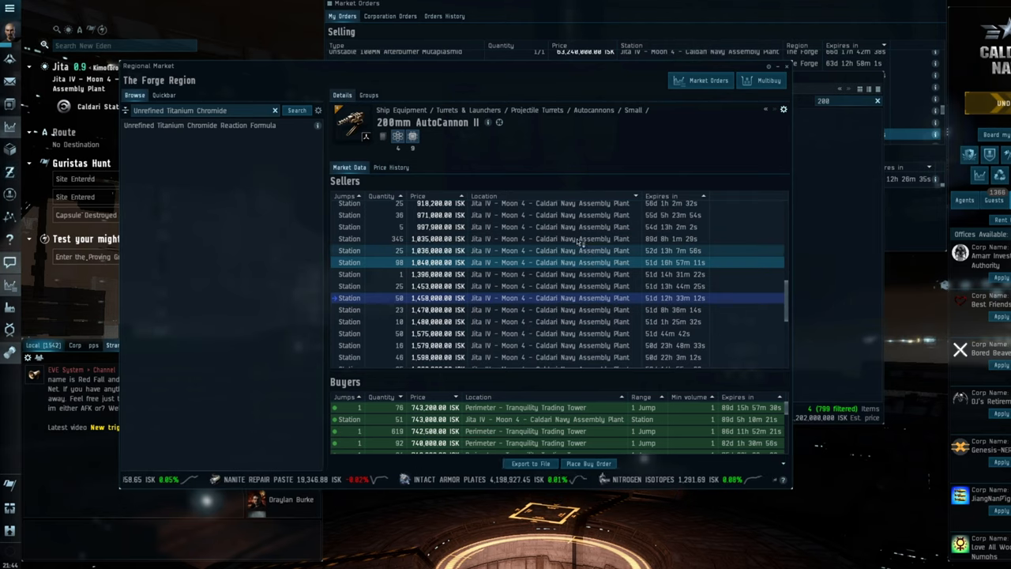
mouse_move(467, 278)
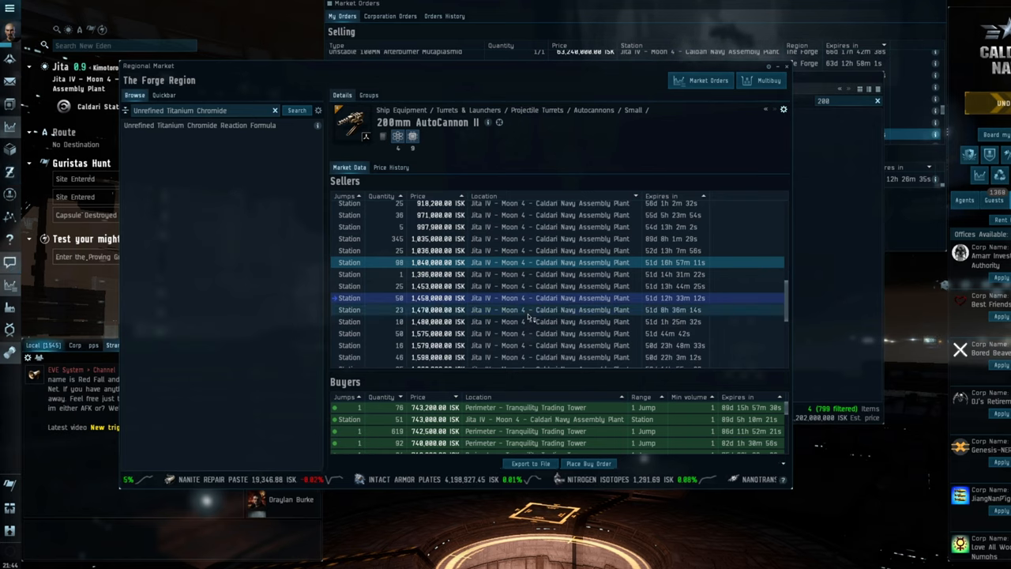
mouse_move(487, 338)
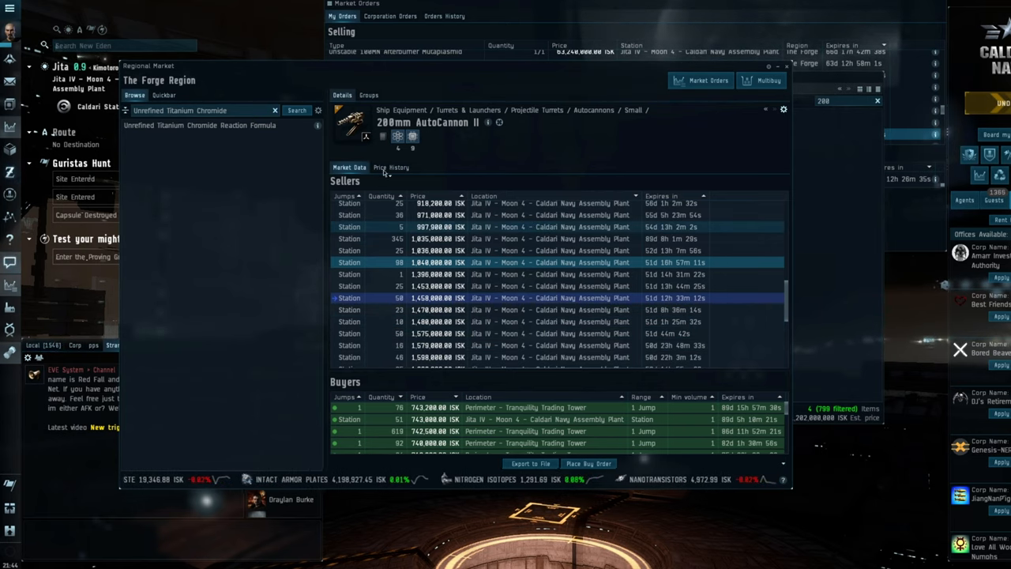
View the 280mm AutoCannon II price history, then move on to the Co-Processor II orders
click(390, 168)
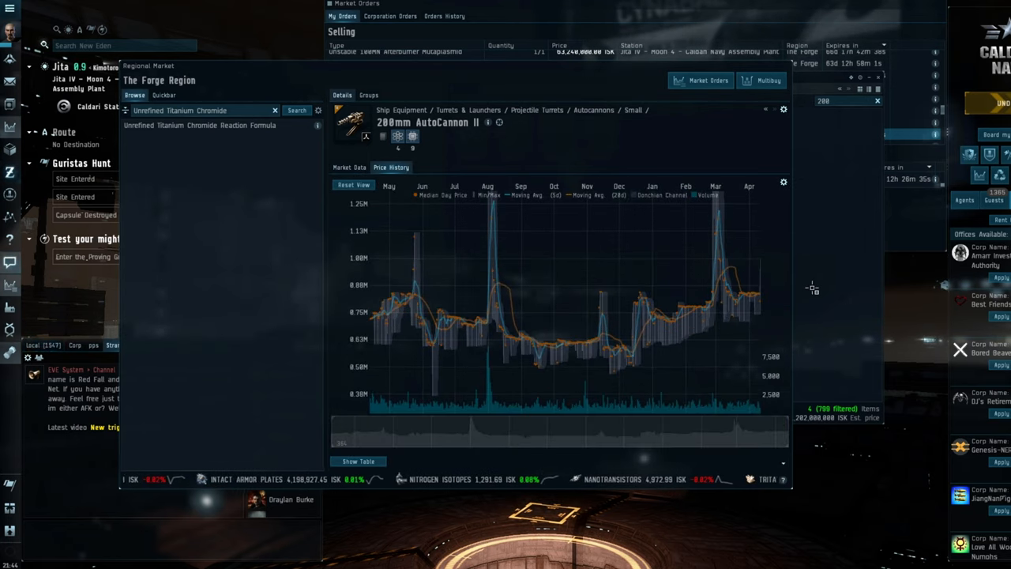
click(349, 167)
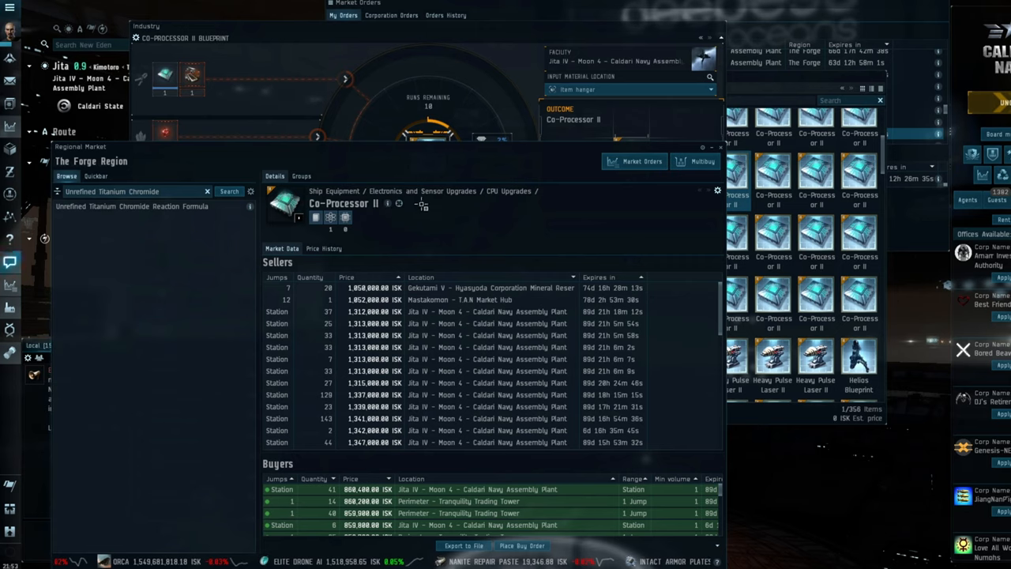
Dismiss the Co-Processor II market listings to proceed with the Heavy Pulse Laser II blueprint
click(435, 312)
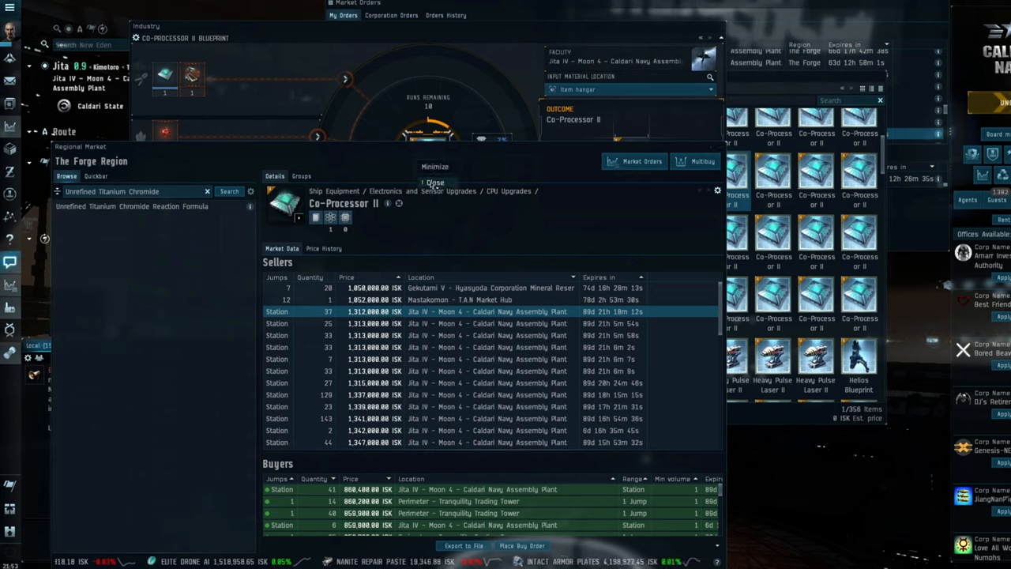
click(435, 183)
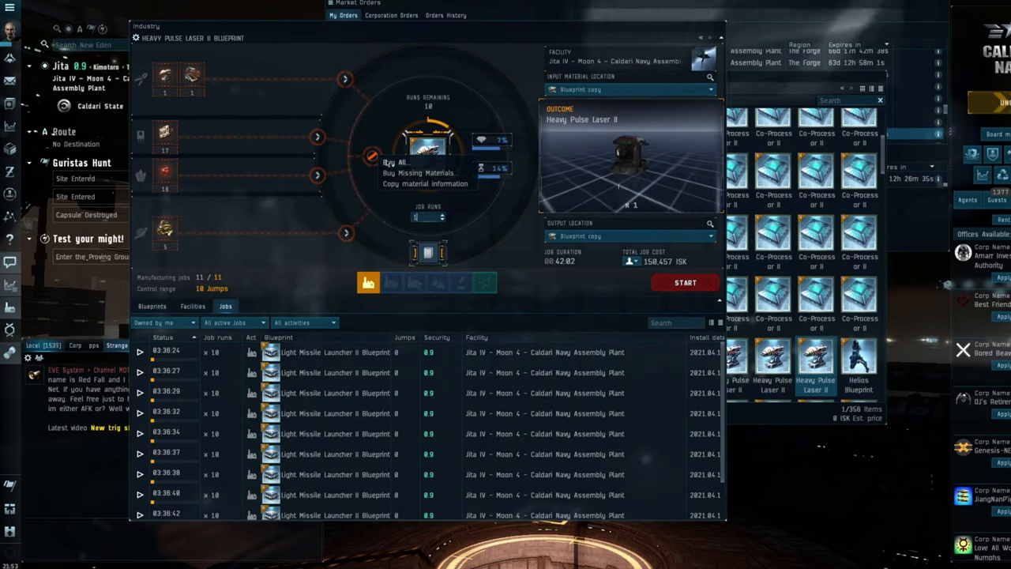
Check Heavy Pulse Laser II market orders from the job's output item, then reopen the Regional Market
click(389, 161)
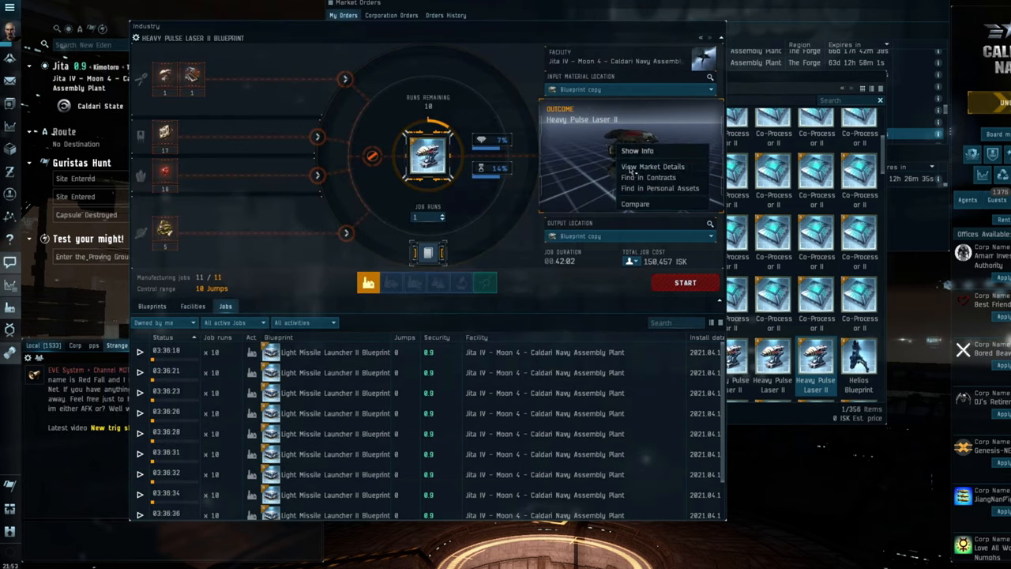
click(651, 168)
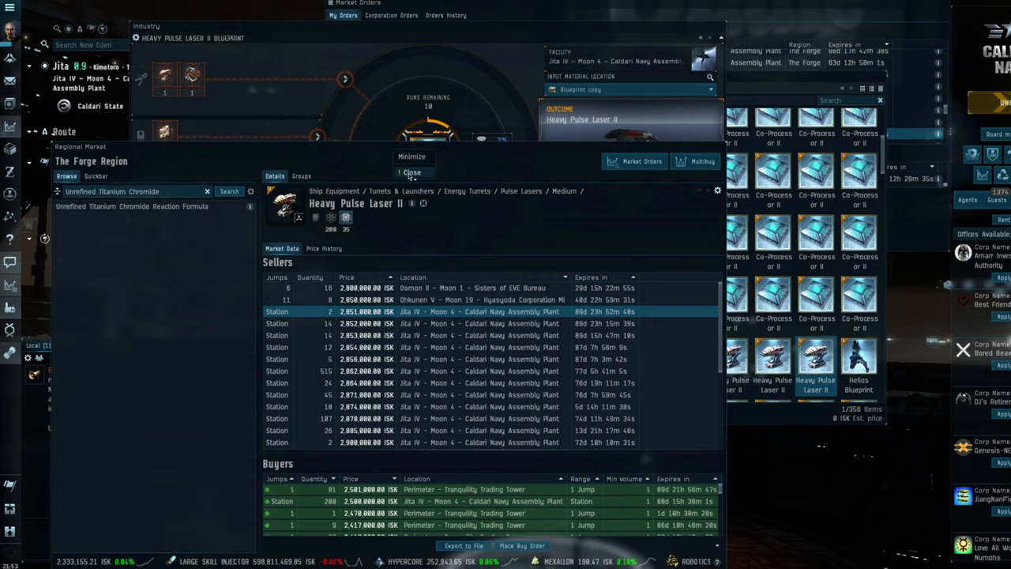
click(411, 172)
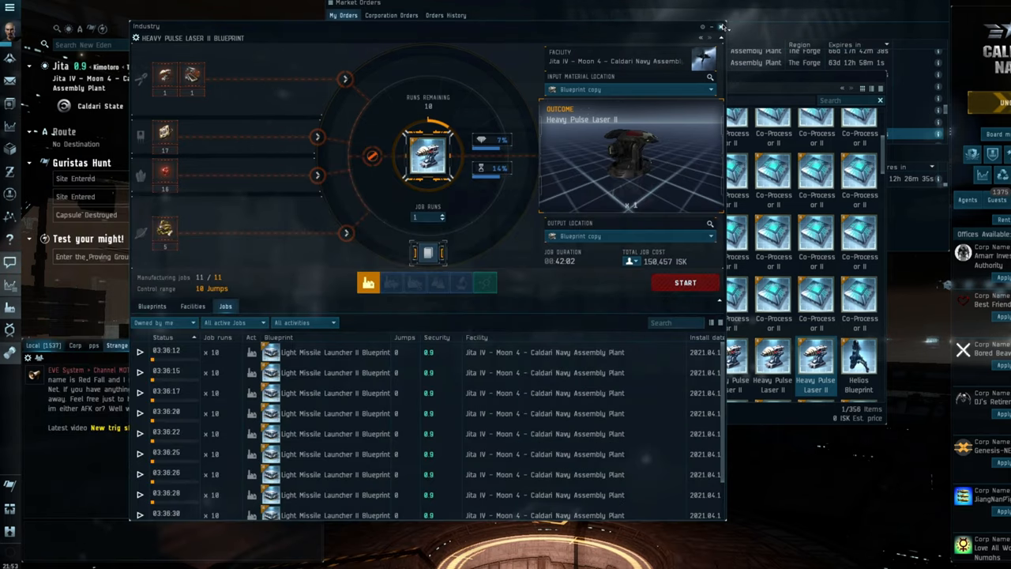
click(720, 26)
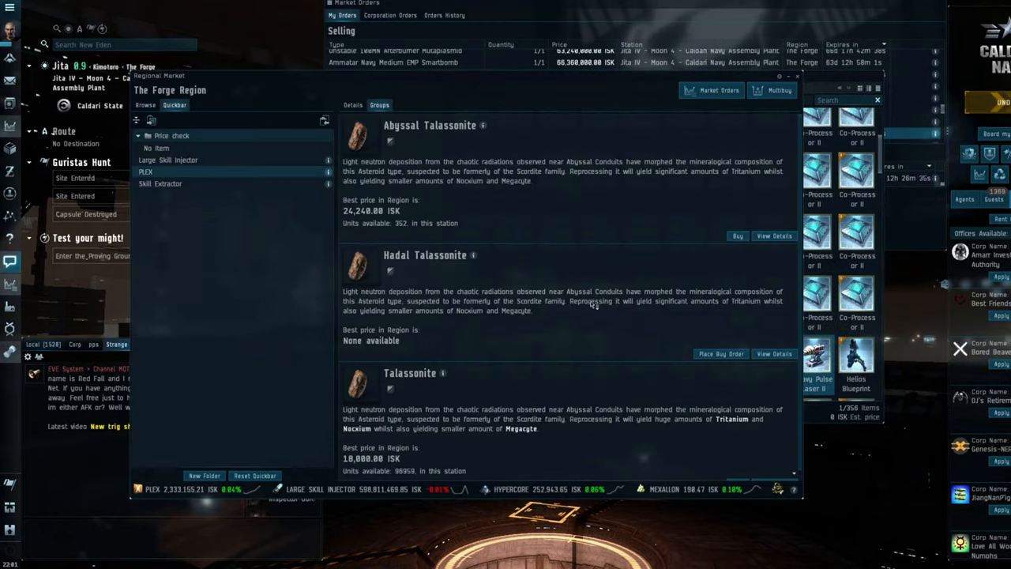
Look up PLEX from the Quickbar and show its current sell and buy orders in The Forge
click(145, 171)
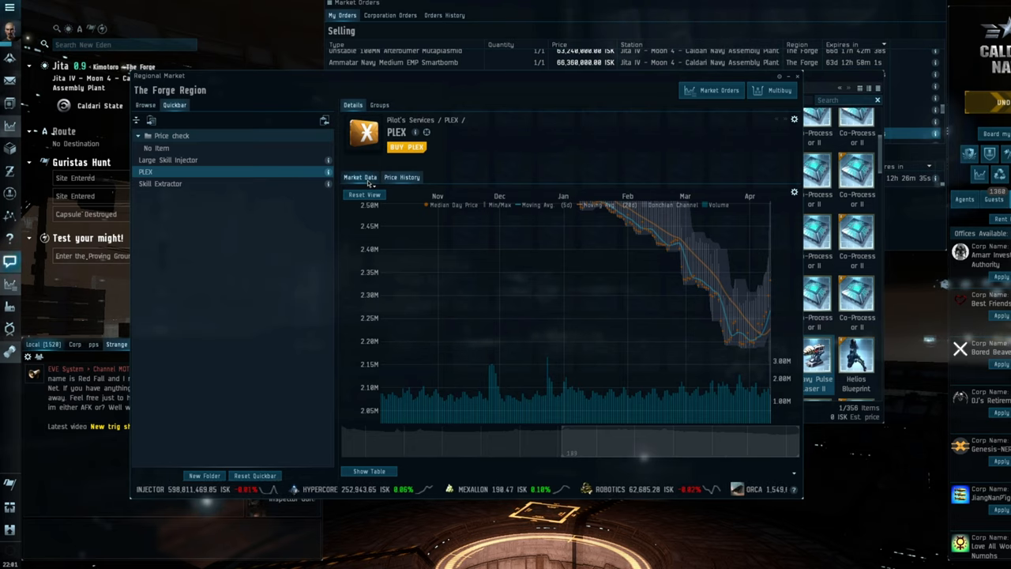
click(361, 177)
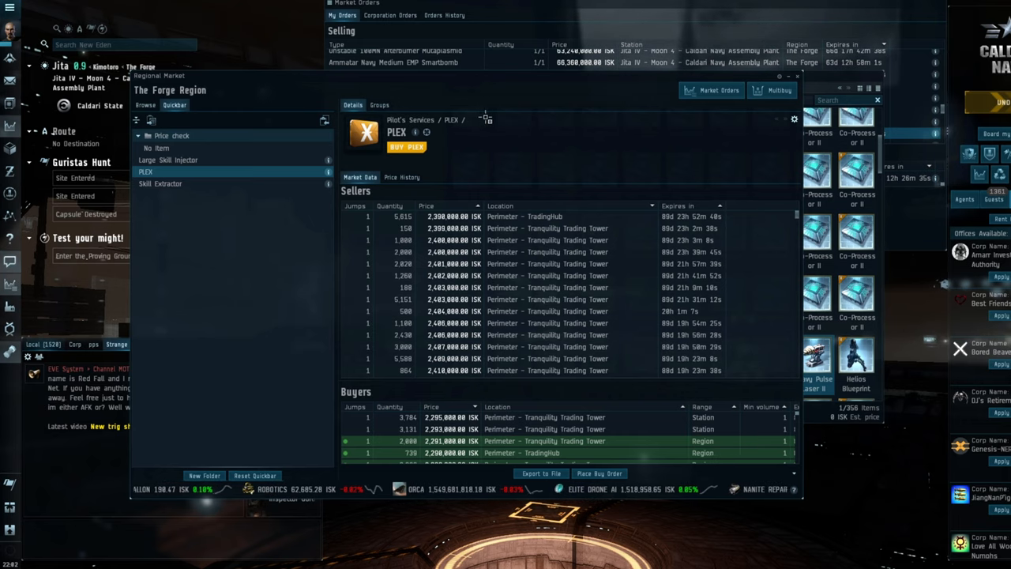
mouse_move(534, 182)
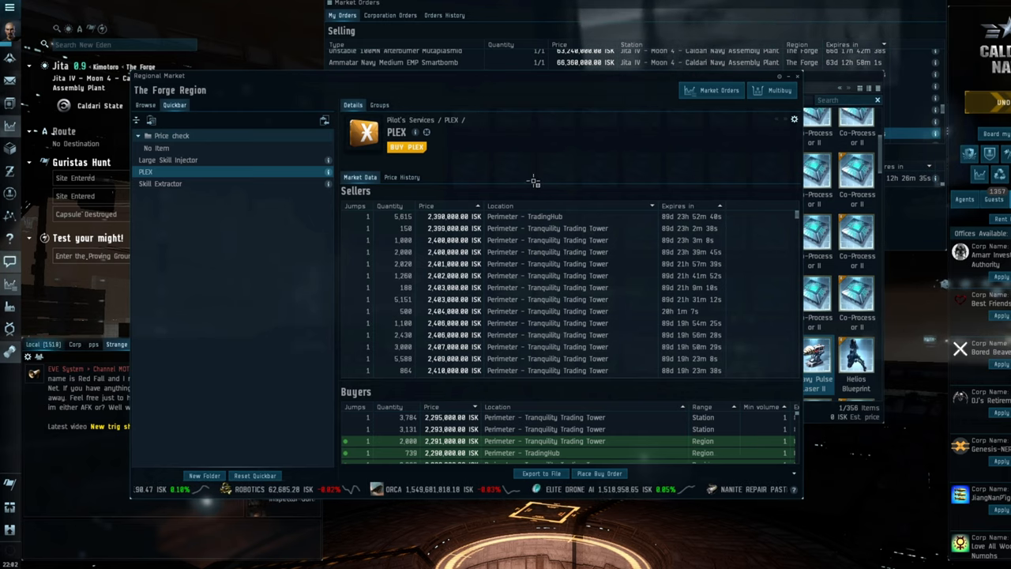